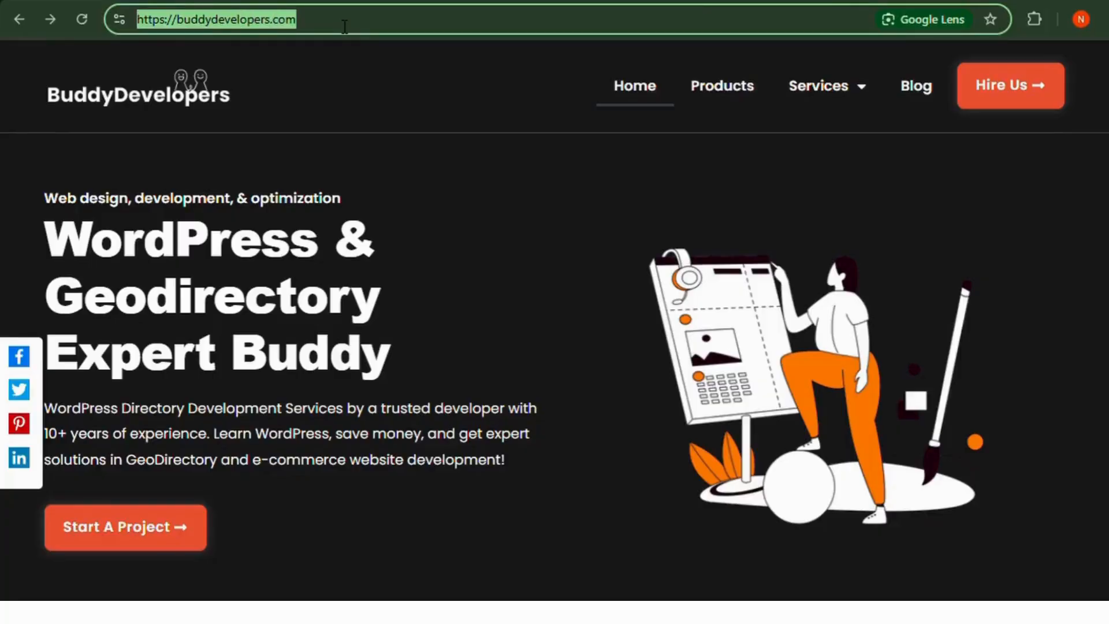
mouse_move(639, 81)
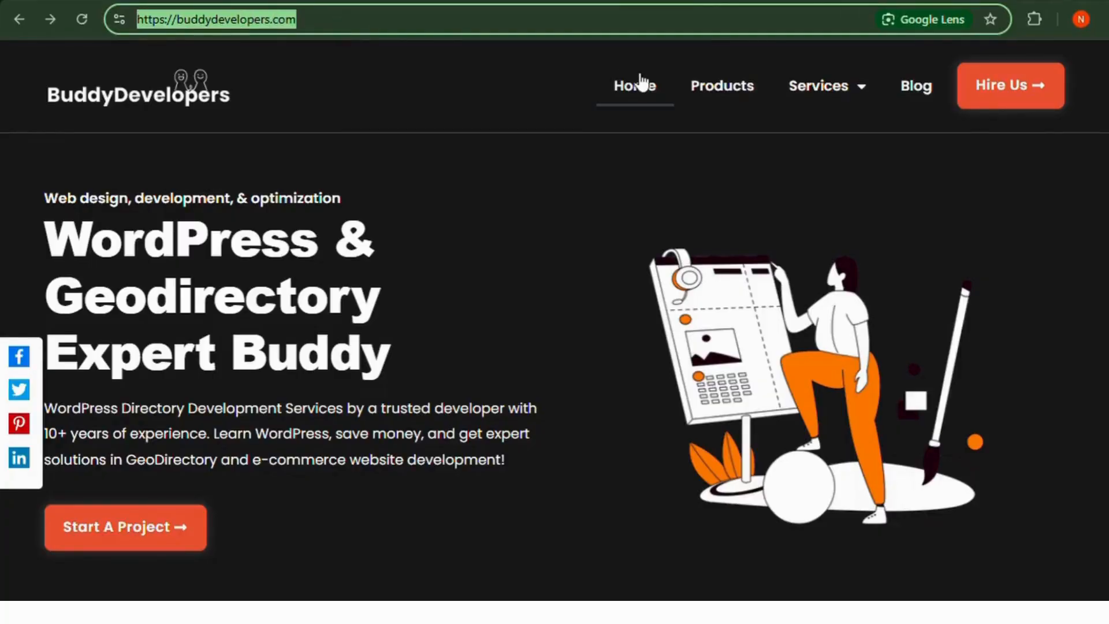
- Go from the homepage to the Start a Project page via the Start A Project button
left_click(124, 527)
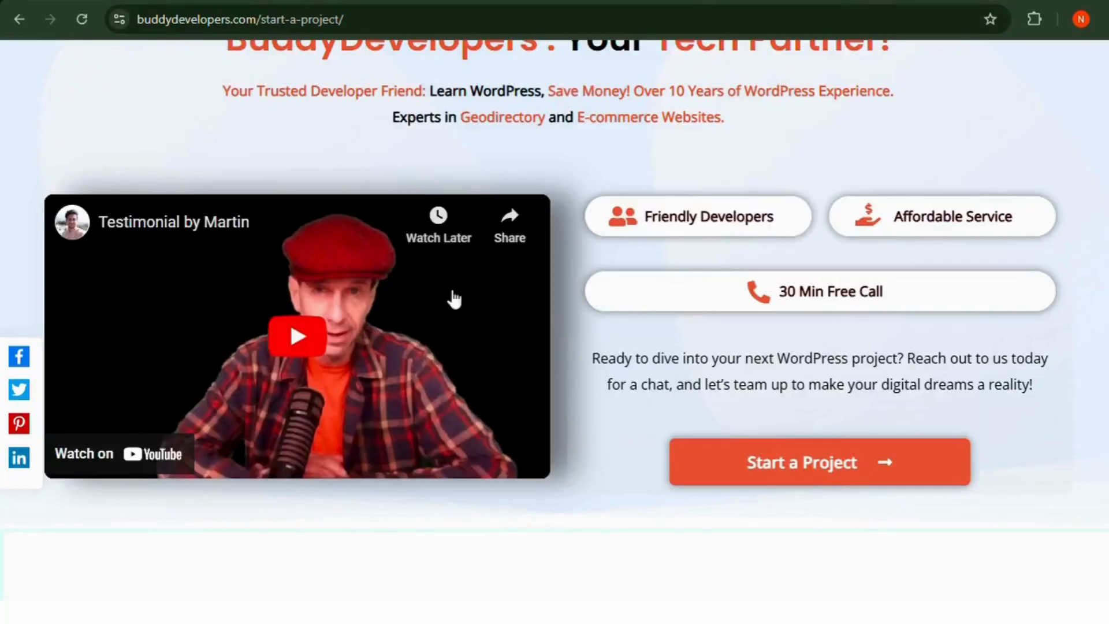